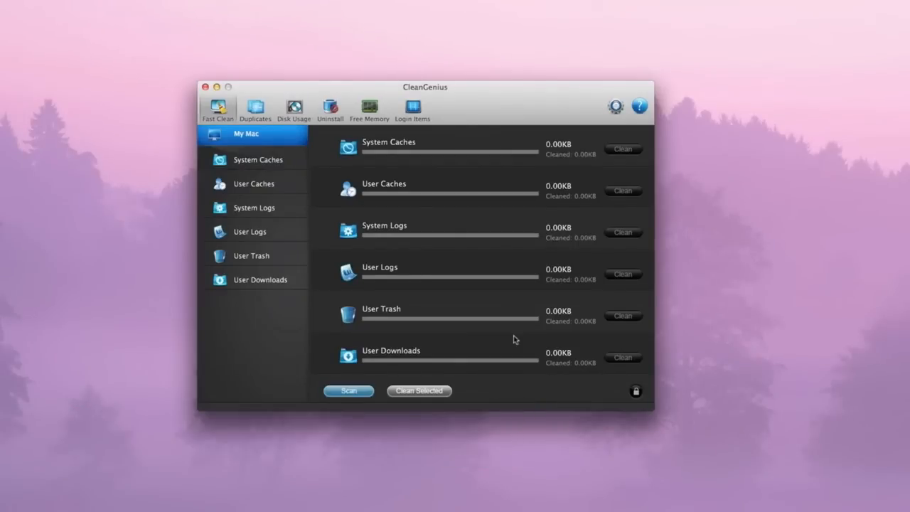
pyautogui.moveTo(519, 102)
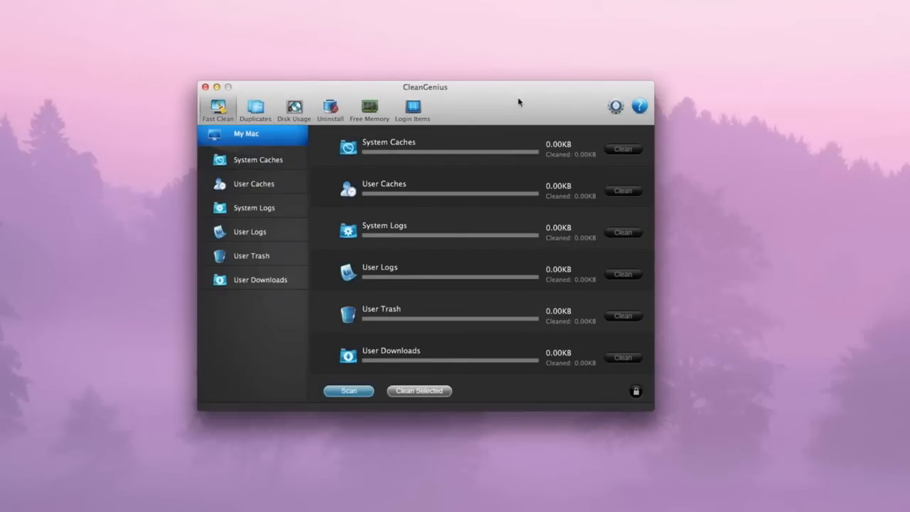
pyautogui.moveTo(520, 213)
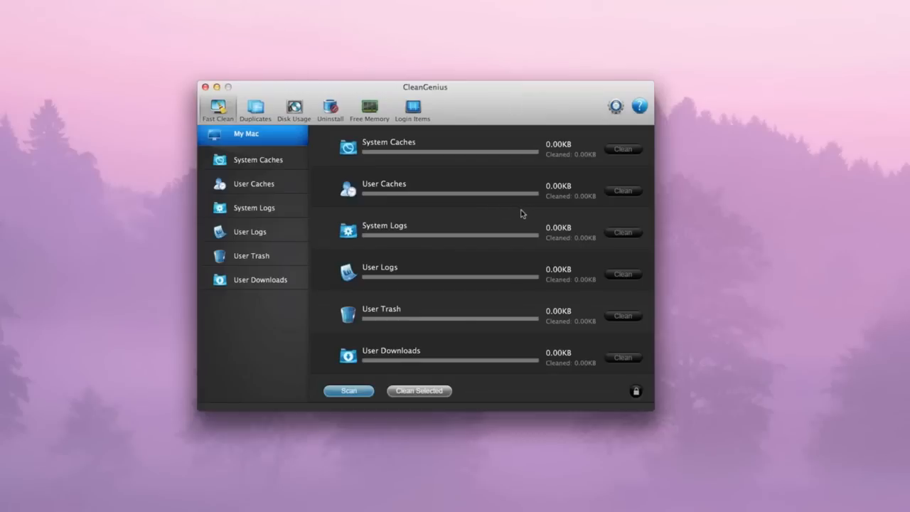
pyautogui.moveTo(435, 252)
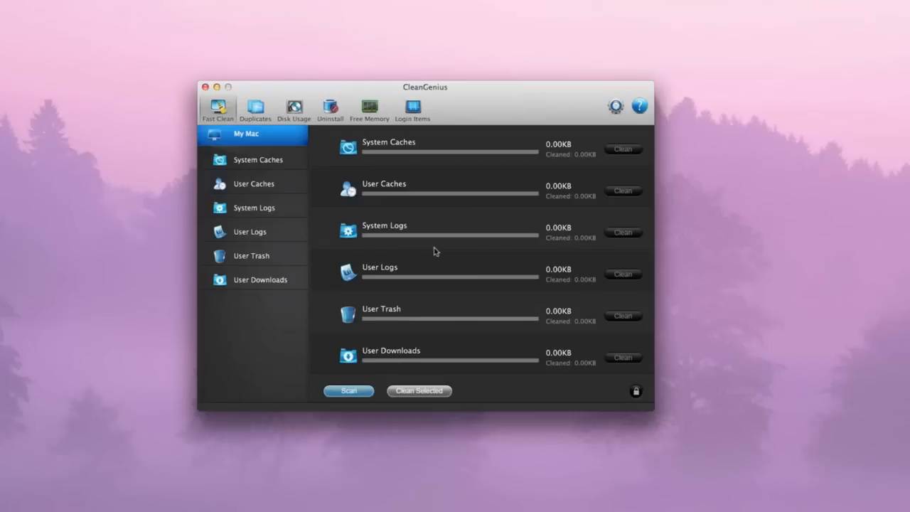
pyautogui.moveTo(472, 234)
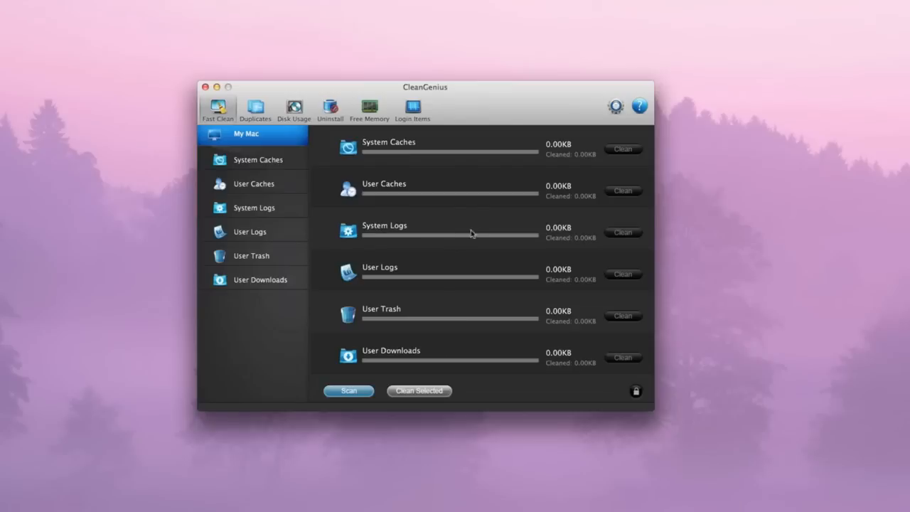
pyautogui.moveTo(460, 212)
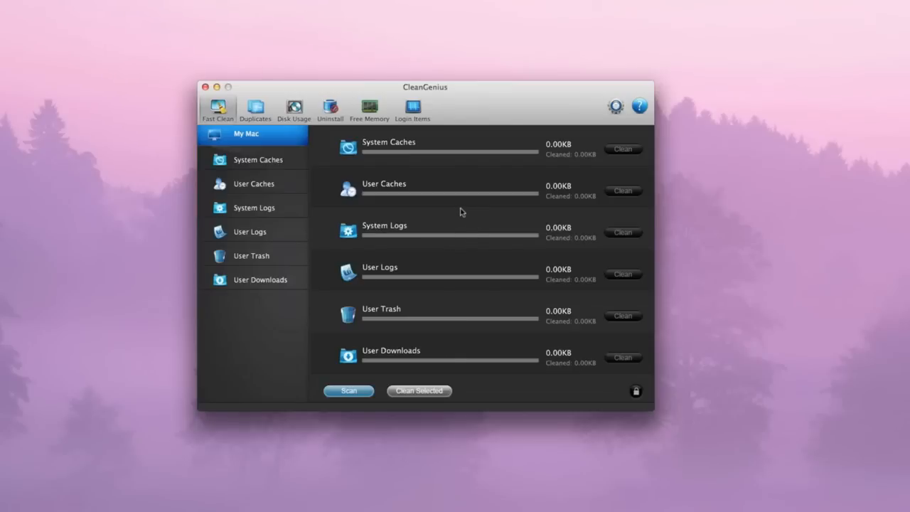
pyautogui.moveTo(458, 222)
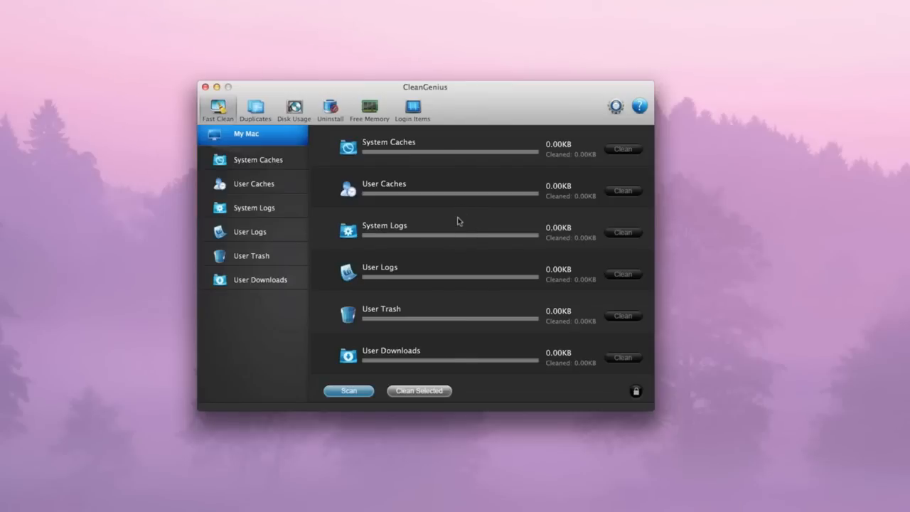
pyautogui.moveTo(361, 179)
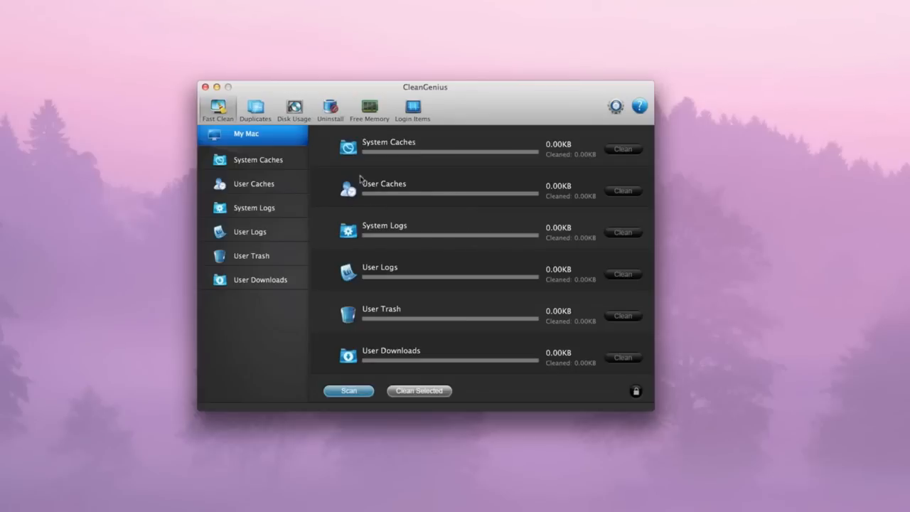
pyautogui.moveTo(357, 157)
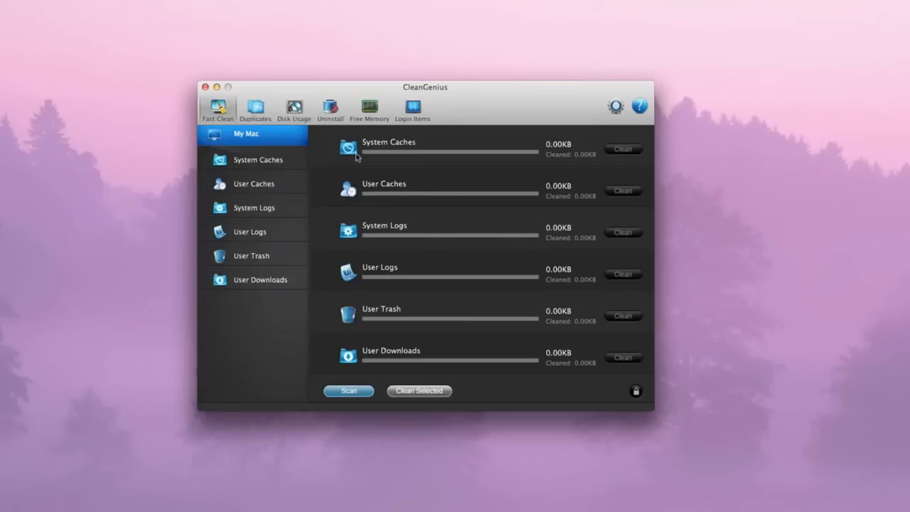
pyautogui.moveTo(378, 199)
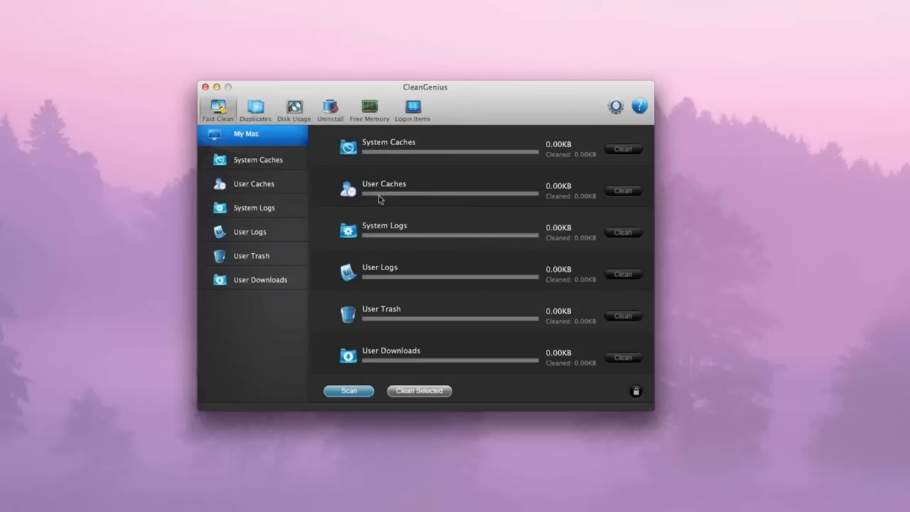
pyautogui.moveTo(364, 307)
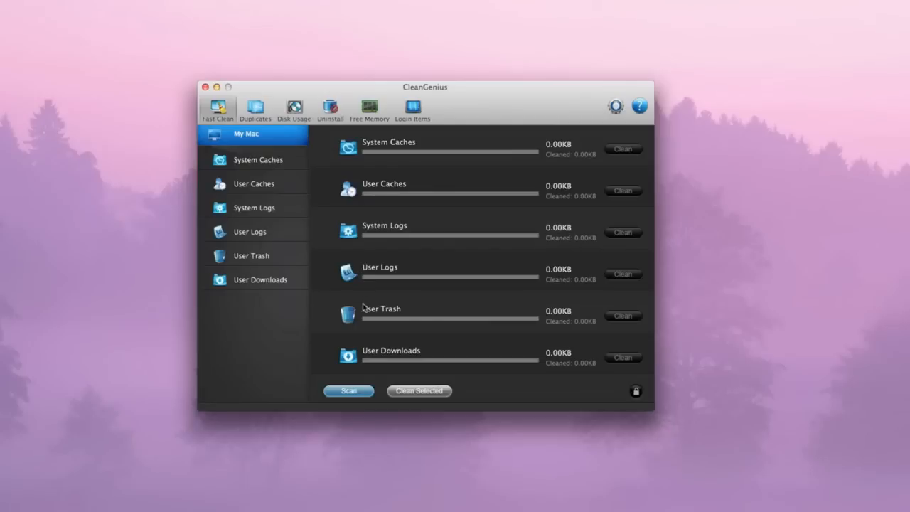
pyautogui.moveTo(594, 184)
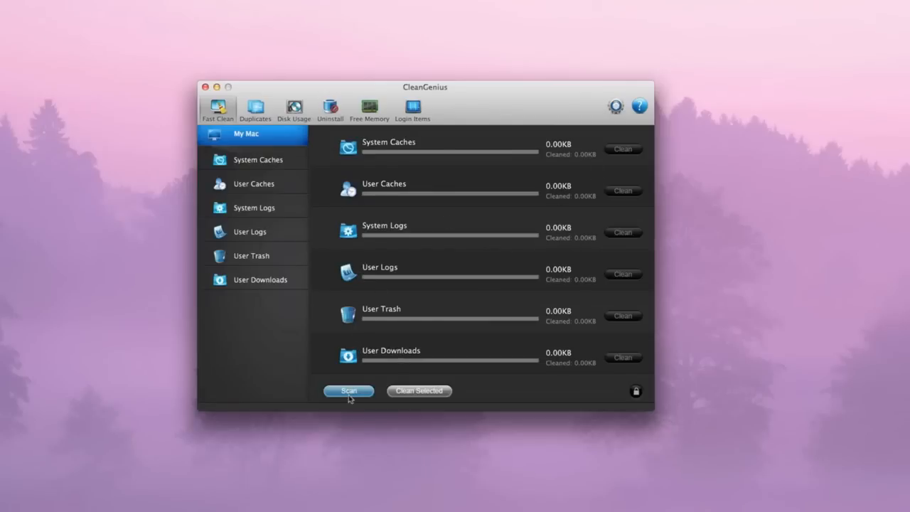
pyautogui.moveTo(363, 398)
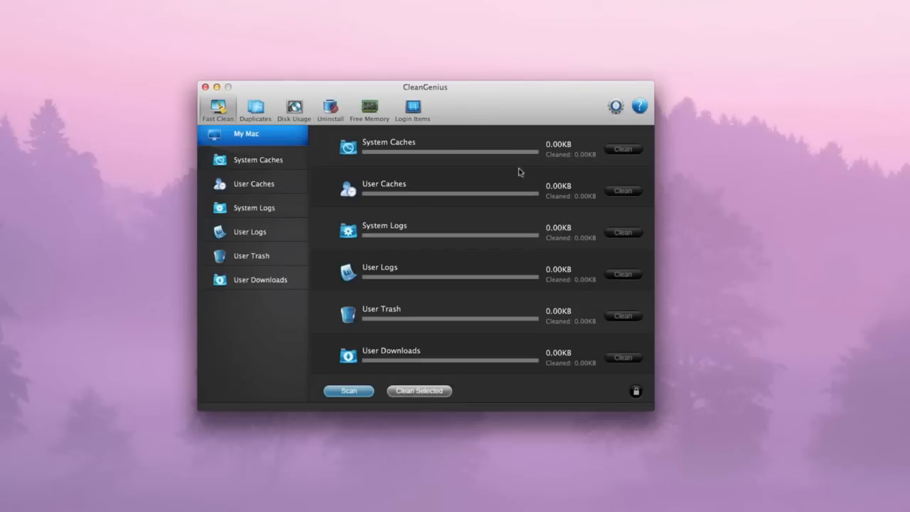
pyautogui.moveTo(269, 293)
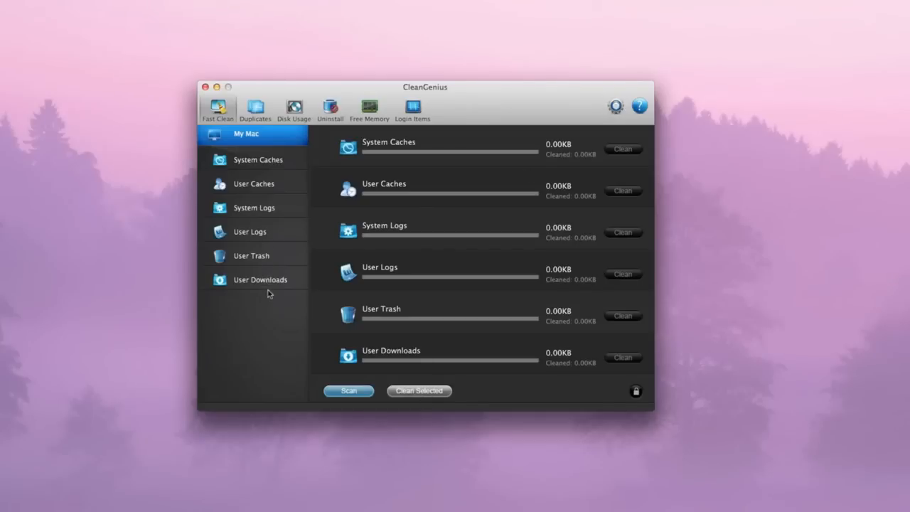
pyautogui.moveTo(290, 222)
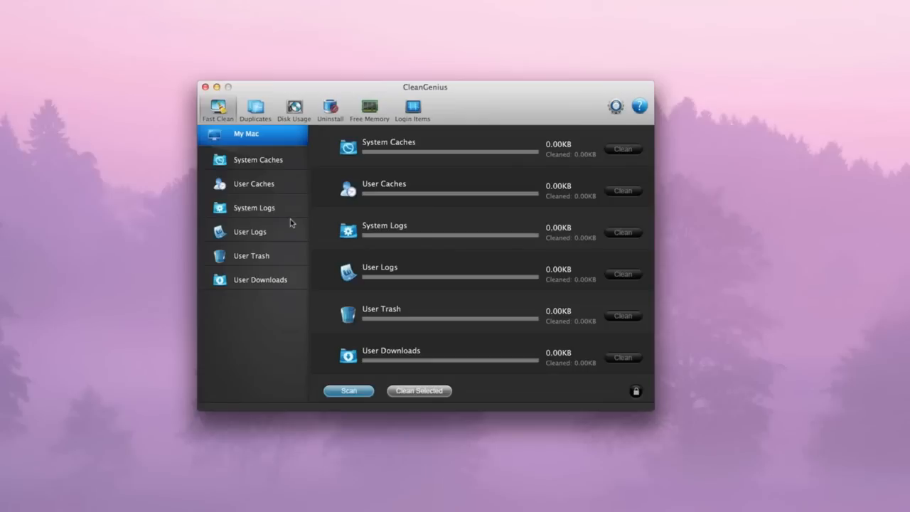
pyautogui.moveTo(245, 146)
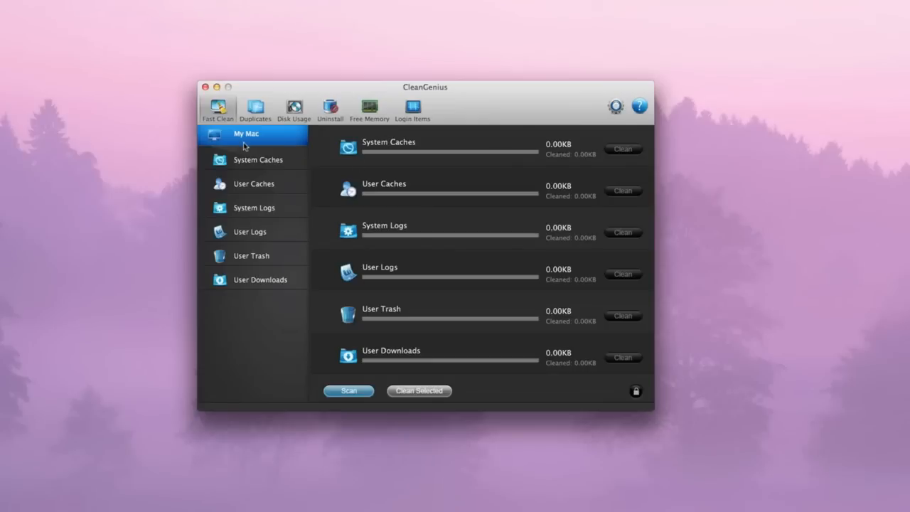
pyautogui.moveTo(283, 298)
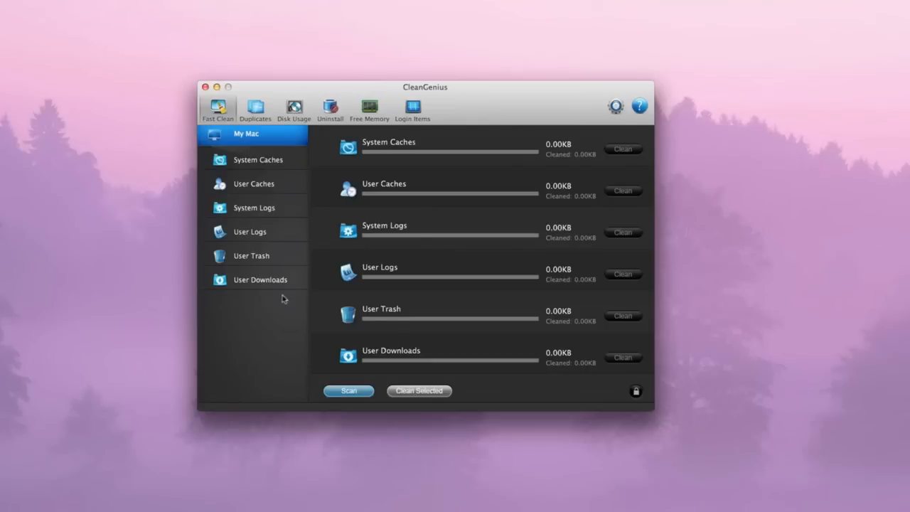
pyautogui.moveTo(349, 169)
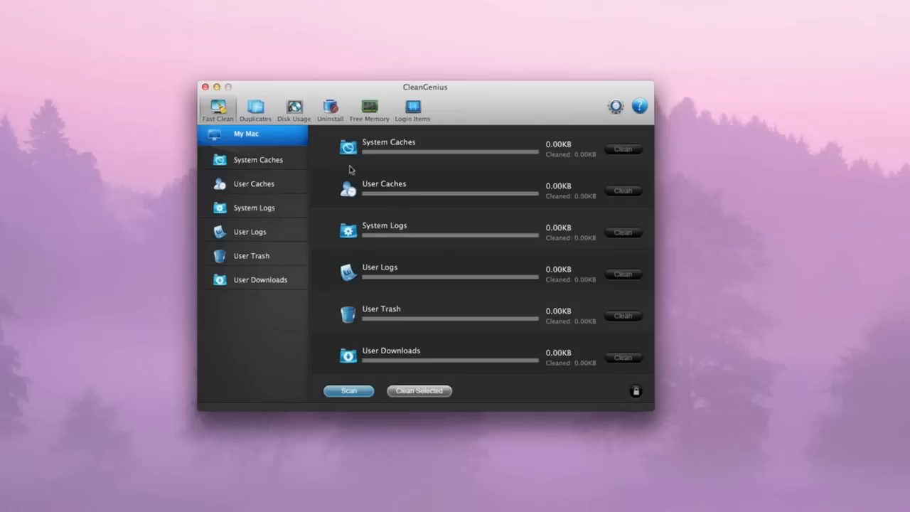
pyautogui.moveTo(553, 194)
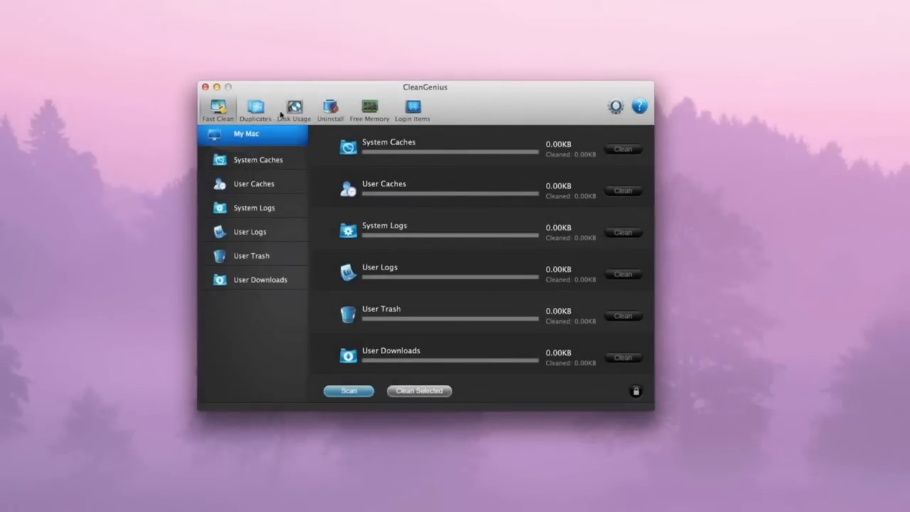
# Step: Show the duplicate file finder with its document, video, music, archive and picture categories
pyautogui.click(255, 106)
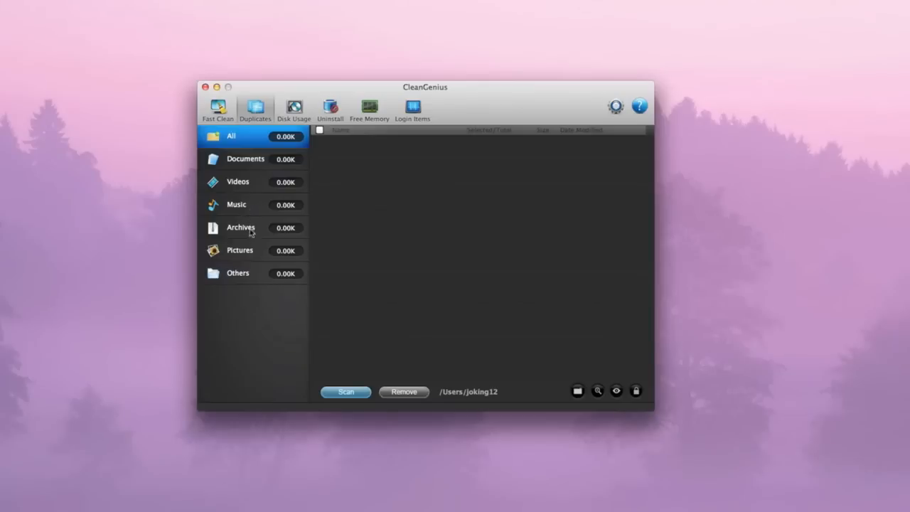
pyautogui.moveTo(250, 277)
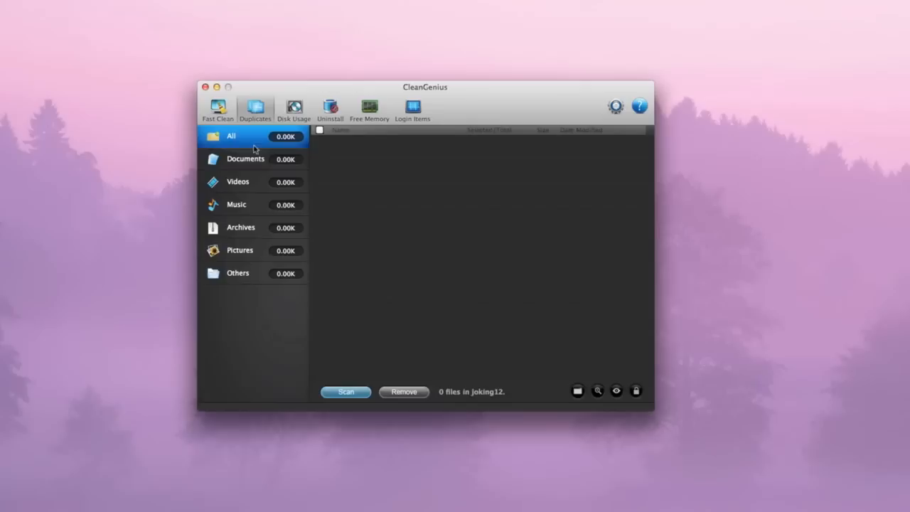
pyautogui.moveTo(310, 105)
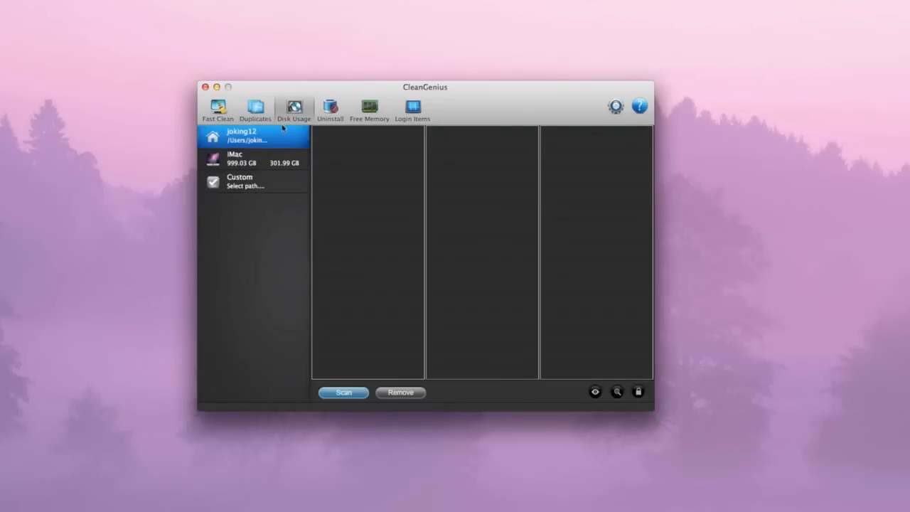
pyautogui.moveTo(281, 140)
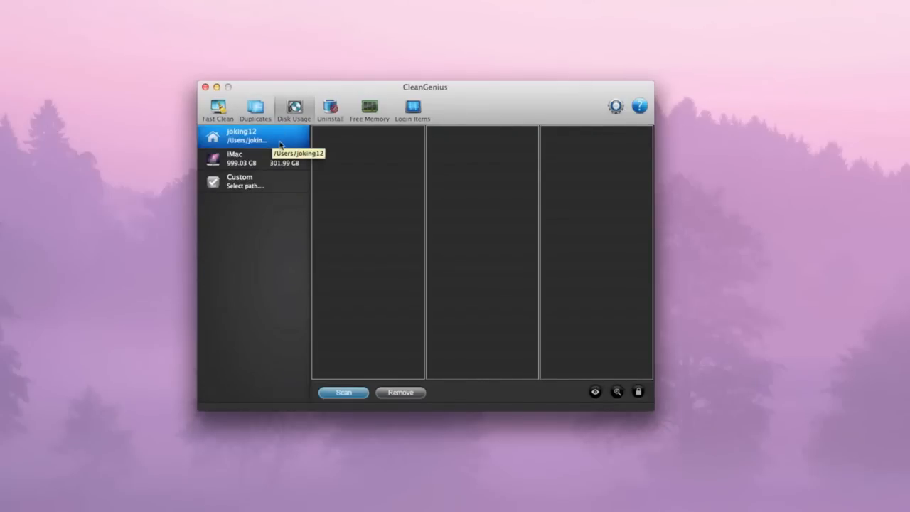
# Step: Choose the iMac drive as the disk usage target, then show the installed applications for uninstalling
pyautogui.click(253, 159)
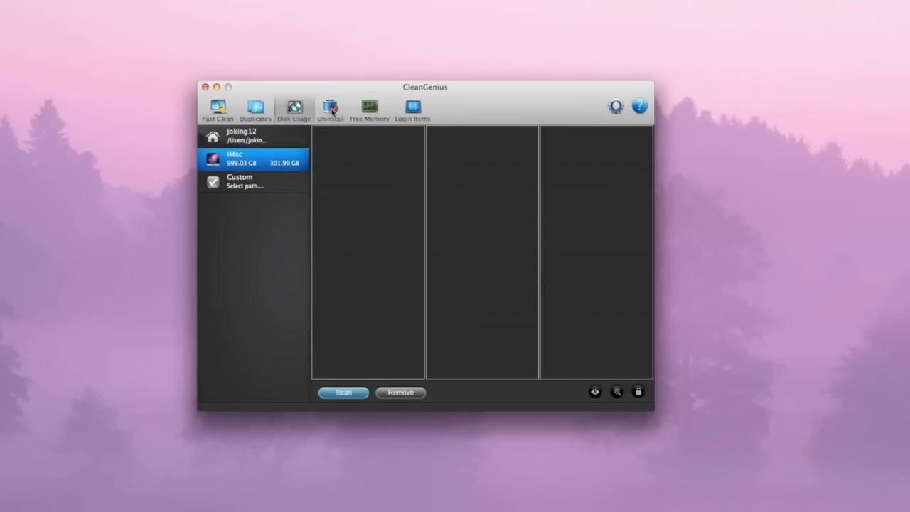
pyautogui.click(330, 108)
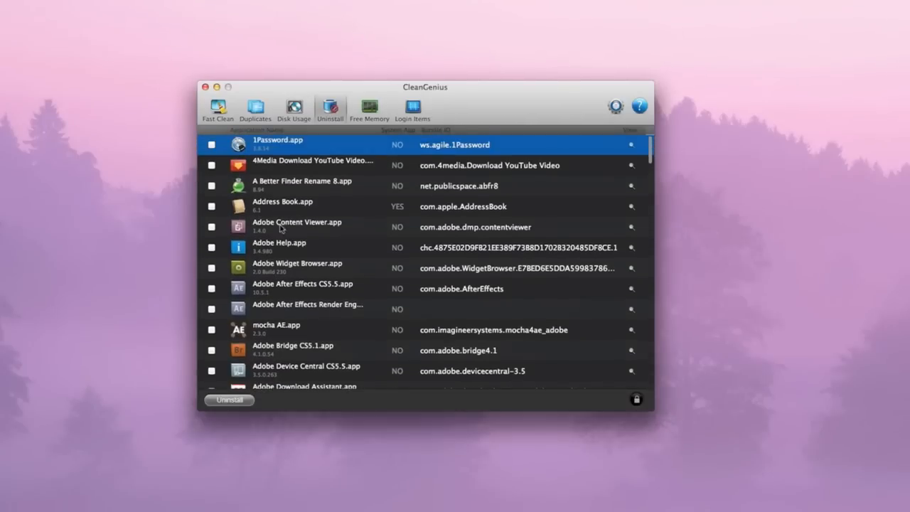
pyautogui.moveTo(268, 263)
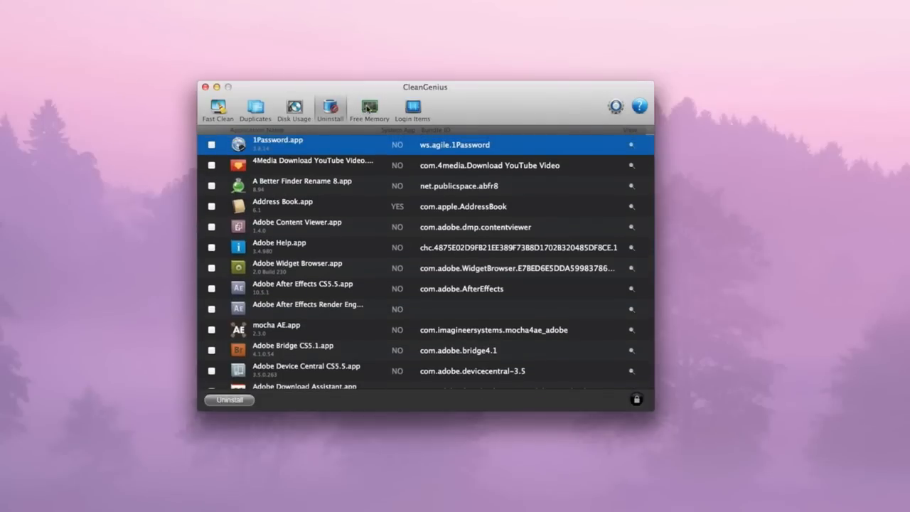
# Step: View the memory usage breakdown, then list the apps that launch at login
pyautogui.click(370, 108)
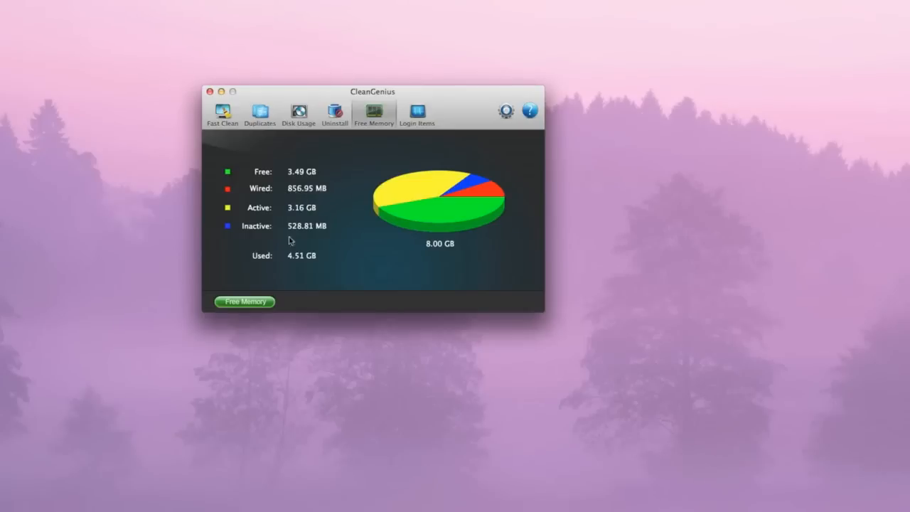
pyautogui.moveTo(296, 267)
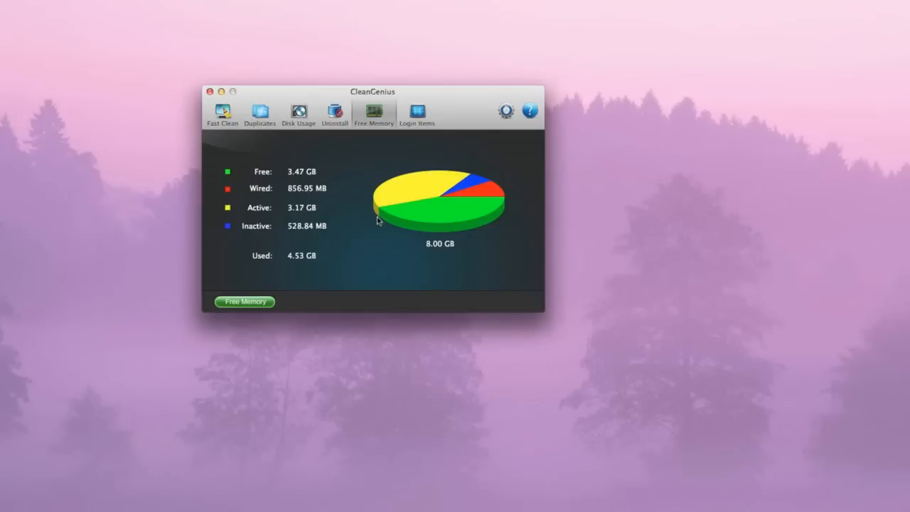
pyautogui.click(417, 114)
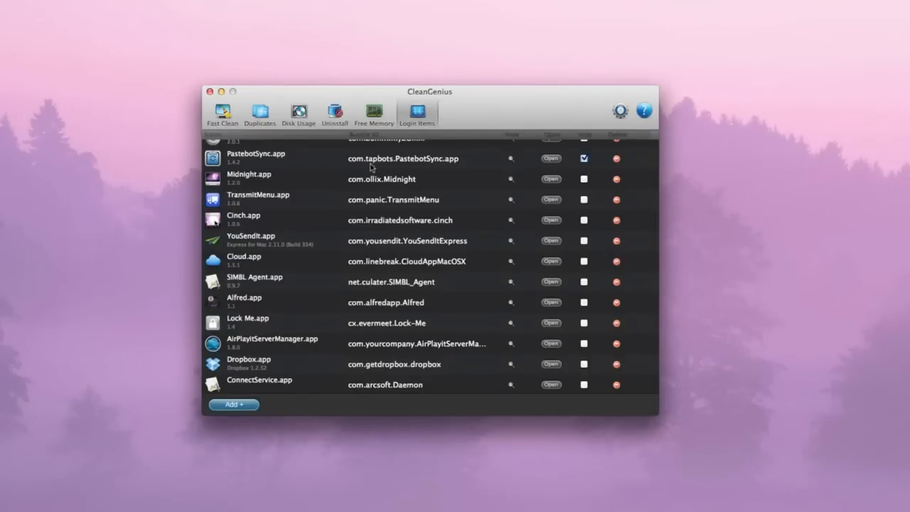
pyautogui.scroll(3)
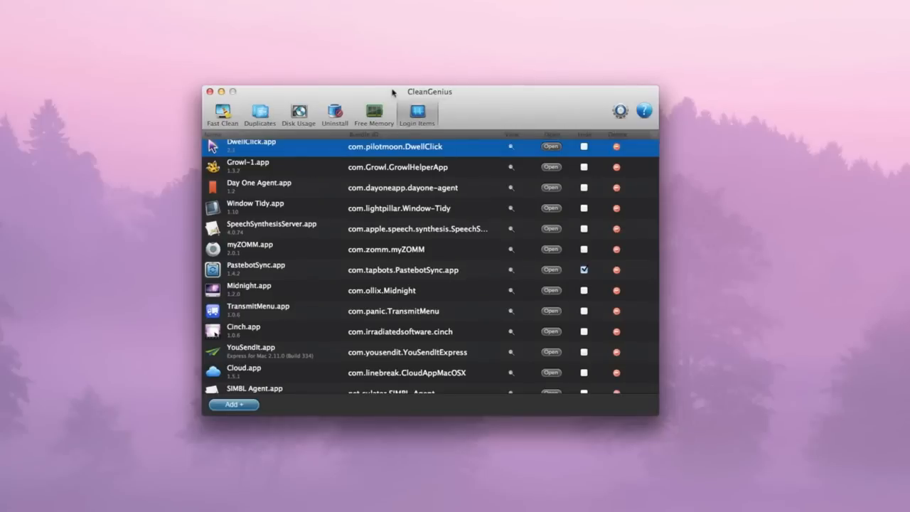
pyautogui.moveTo(510, 60)
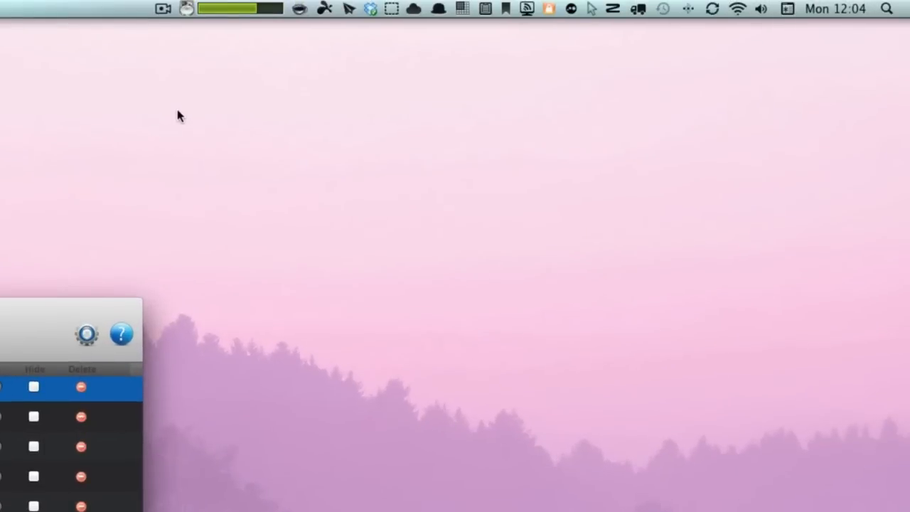
pyautogui.moveTo(206, 22)
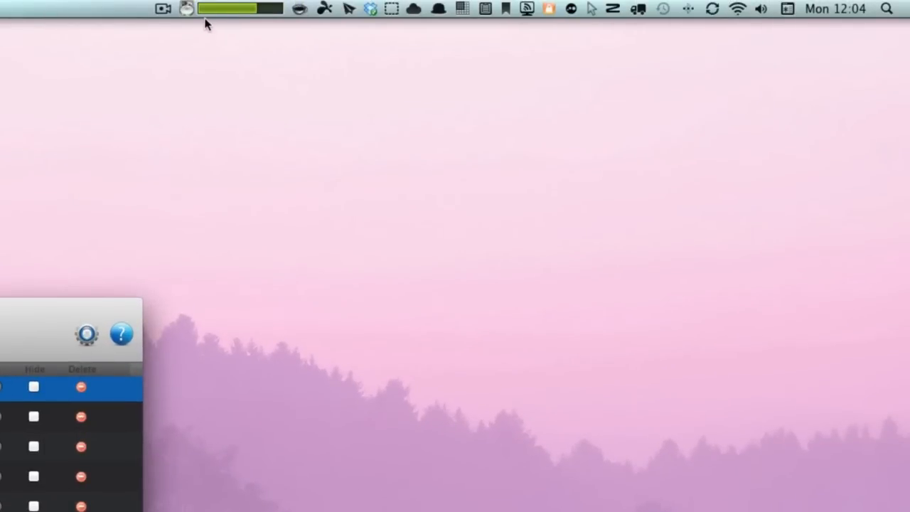
# Step: Show the menu-bar dropdown with iMac and Tardis storage and memory usage
pyautogui.click(227, 9)
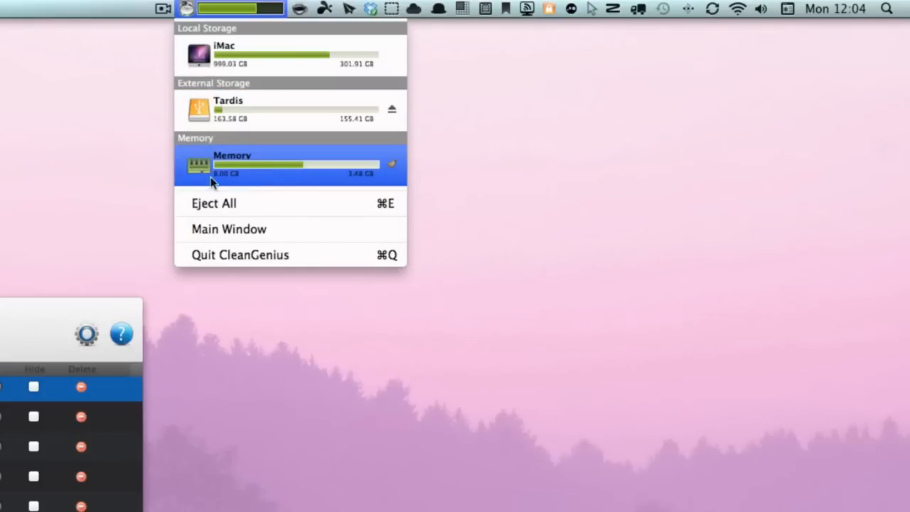
pyautogui.moveTo(356, 186)
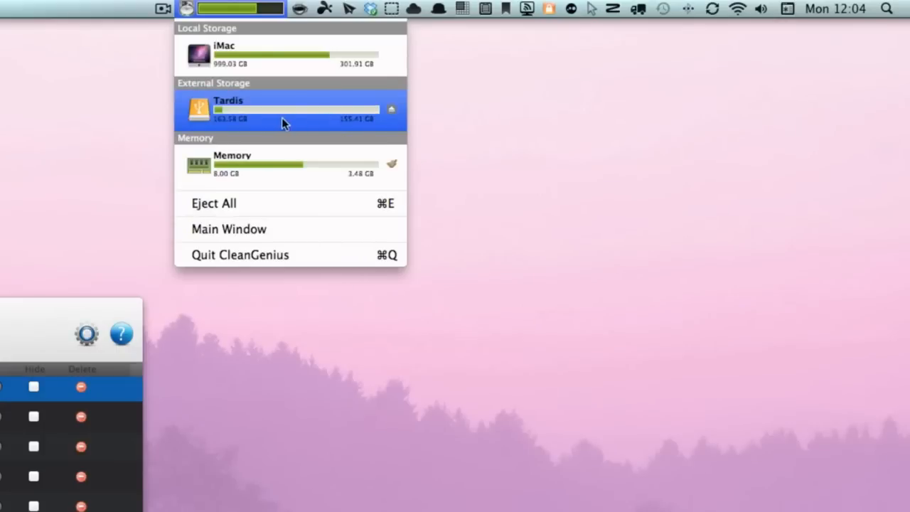
pyautogui.moveTo(344, 130)
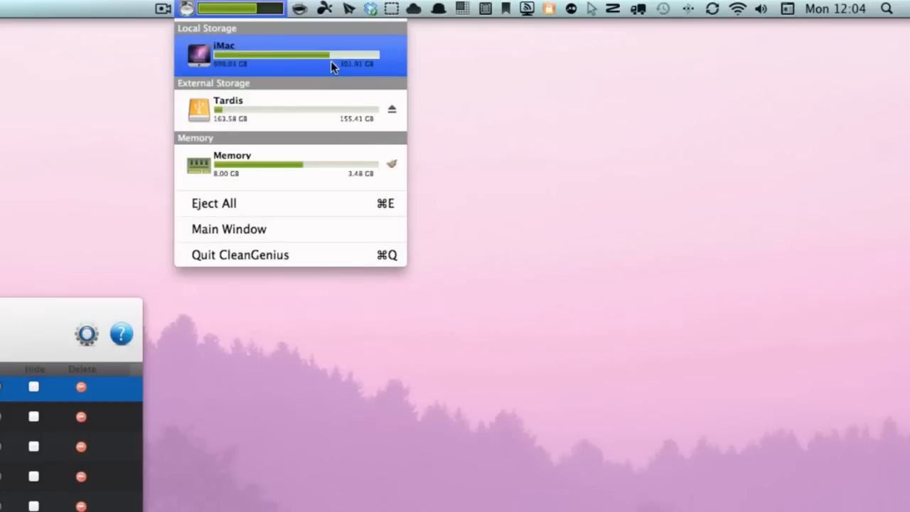
pyautogui.moveTo(320, 71)
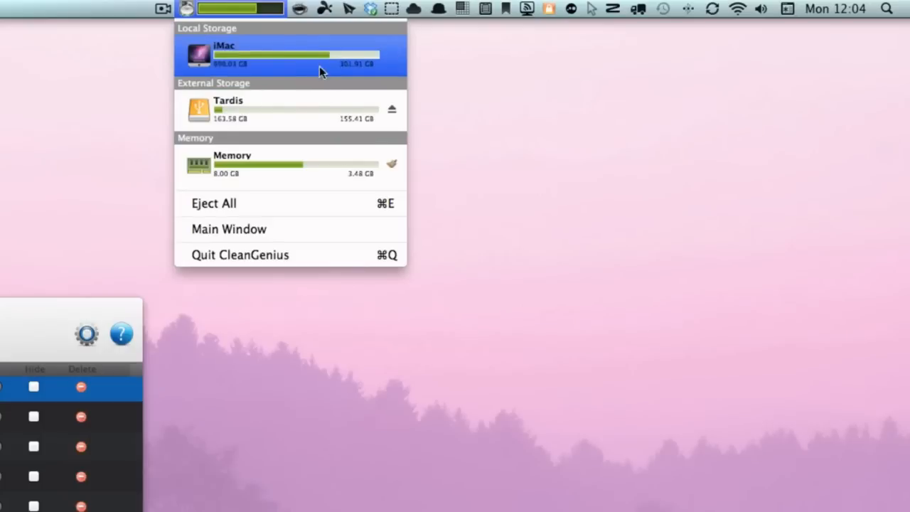
pyautogui.moveTo(347, 77)
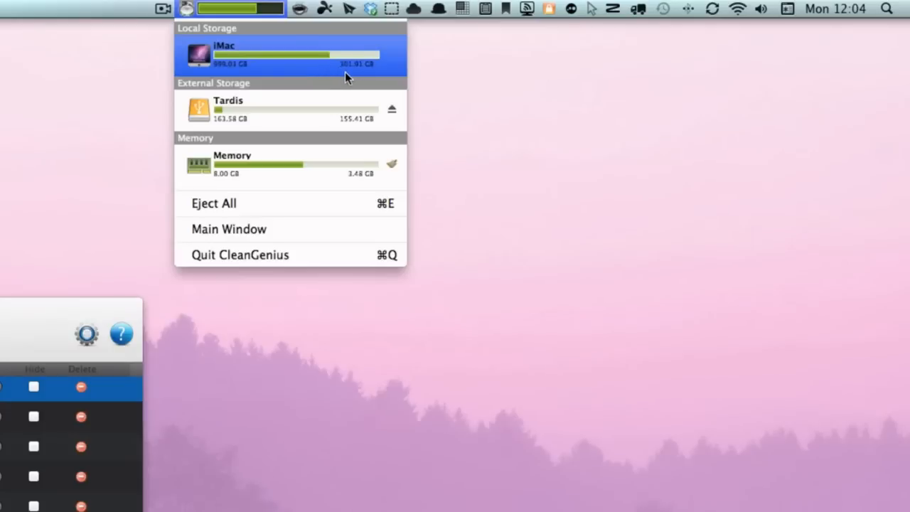
pyautogui.moveTo(290, 68)
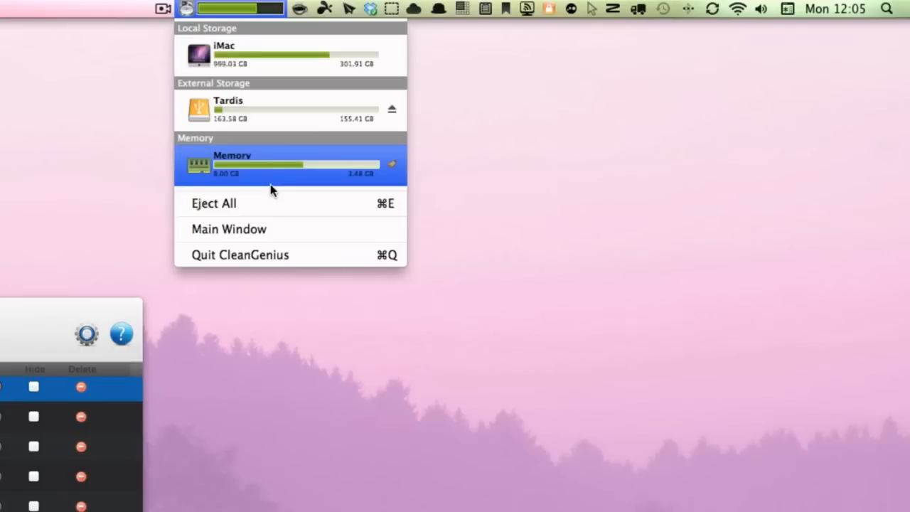
pyautogui.moveTo(258, 208)
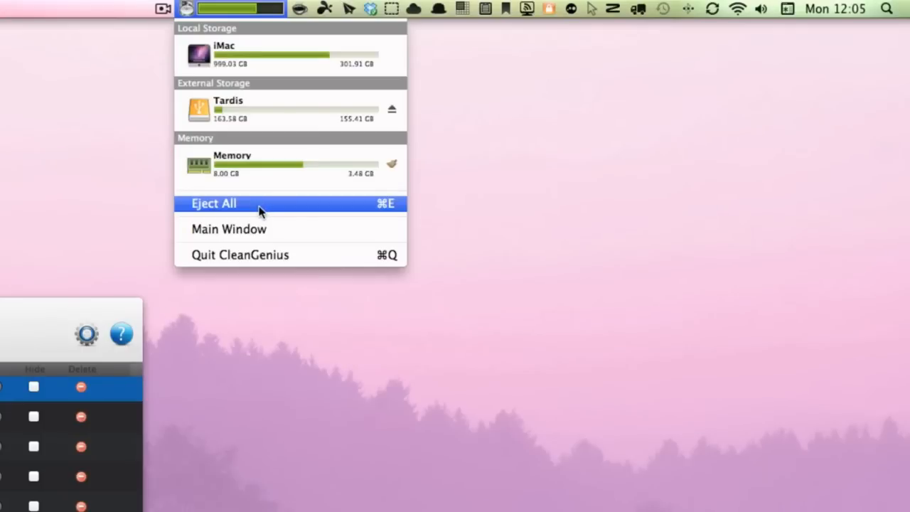
pyautogui.moveTo(248, 216)
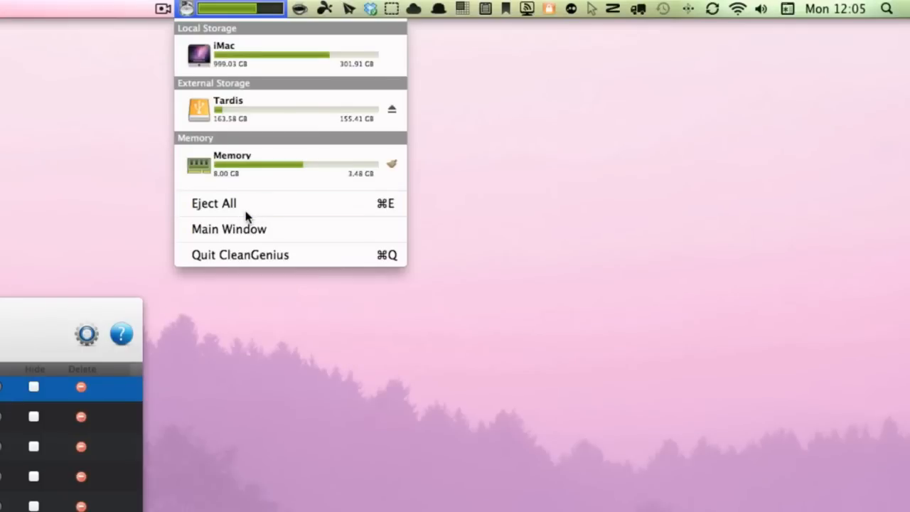
pyautogui.click(229, 227)
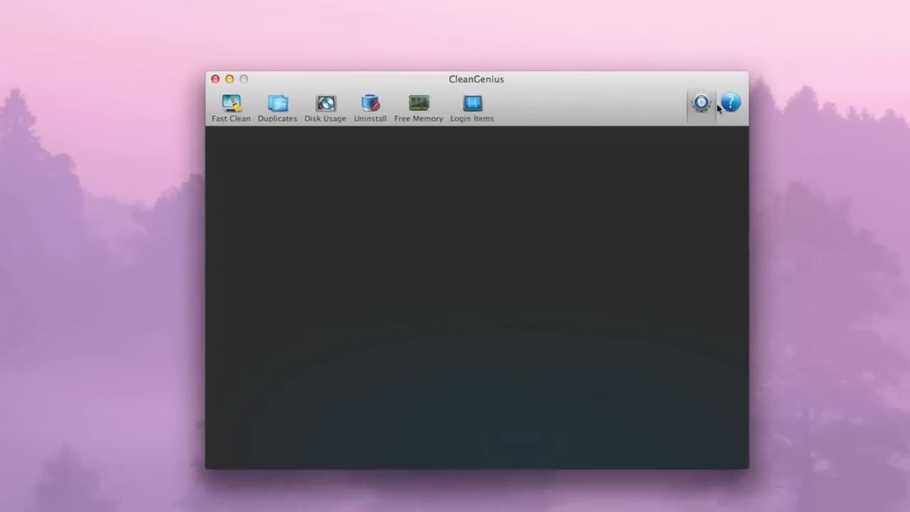
pyautogui.click(701, 102)
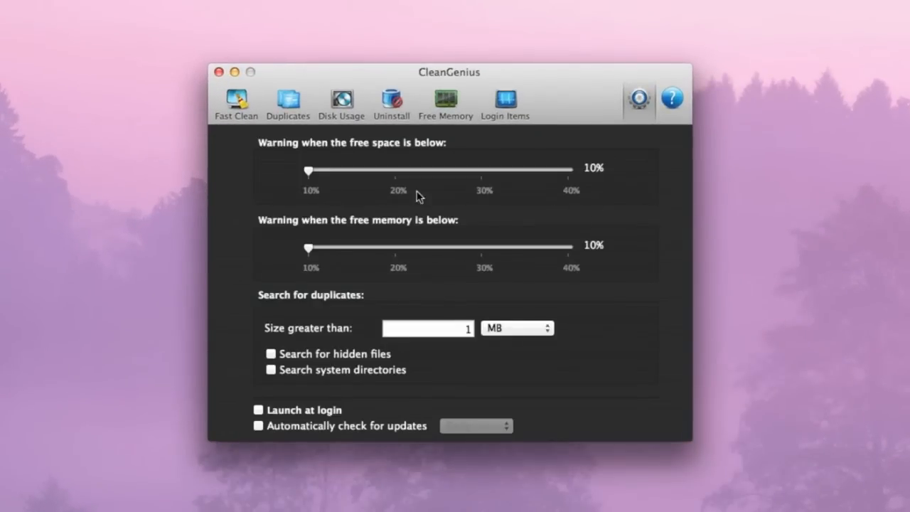
pyautogui.moveTo(313, 168)
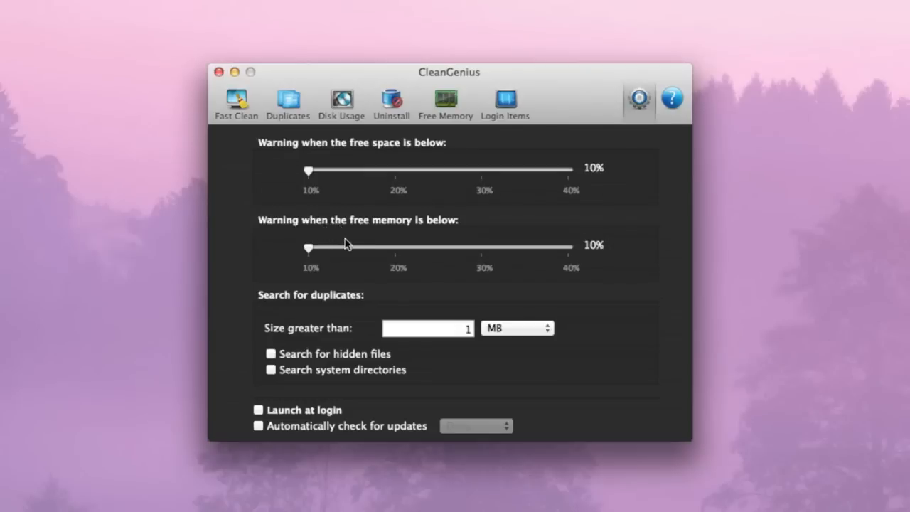
pyautogui.moveTo(320, 261)
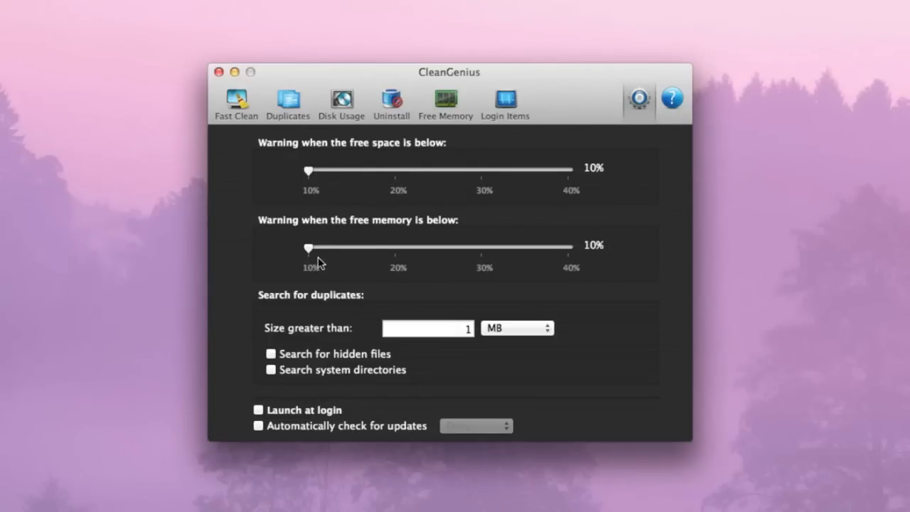
pyautogui.moveTo(389, 267)
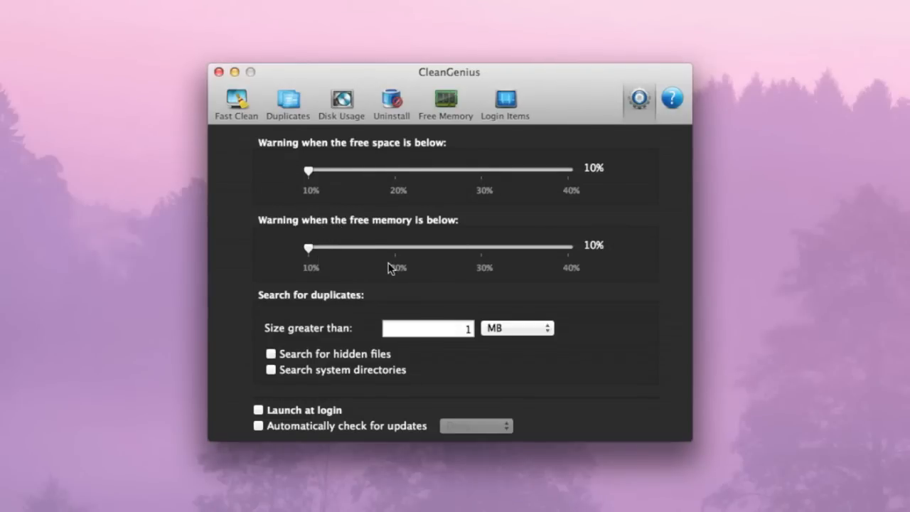
pyautogui.moveTo(321, 318)
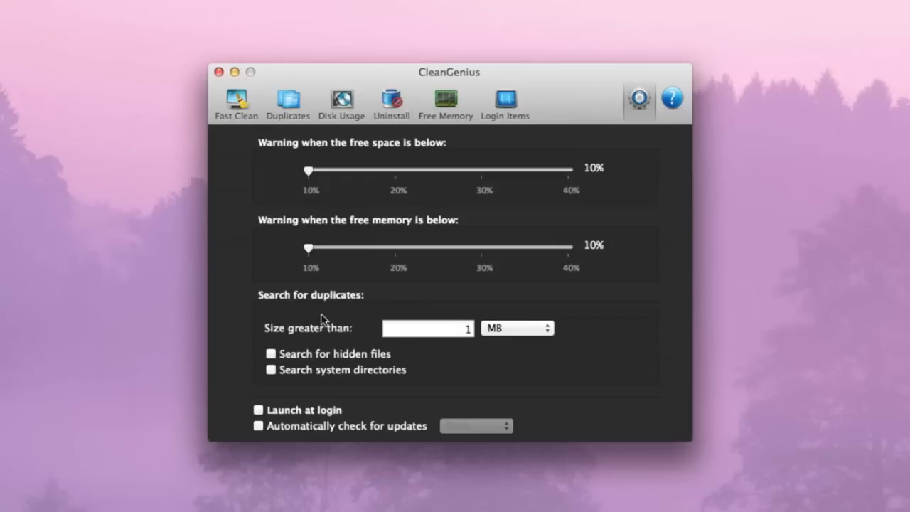
pyautogui.moveTo(390, 347)
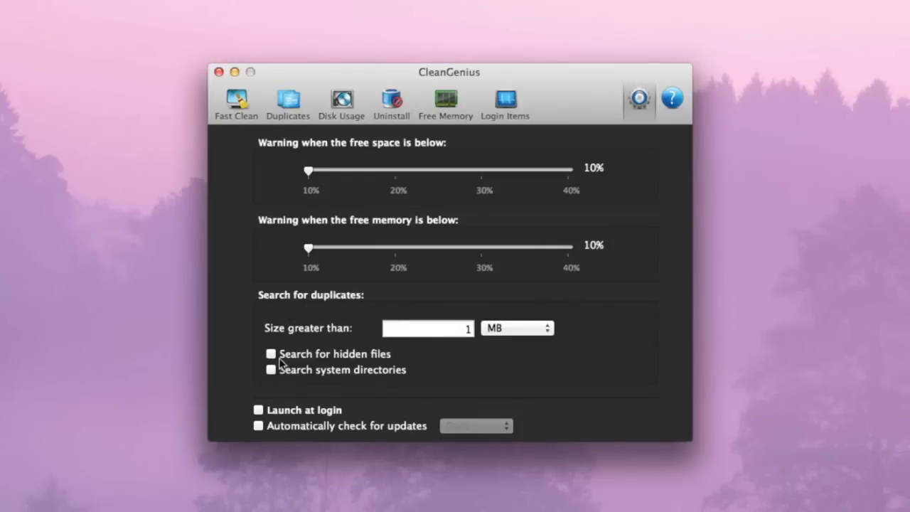
pyautogui.moveTo(247, 406)
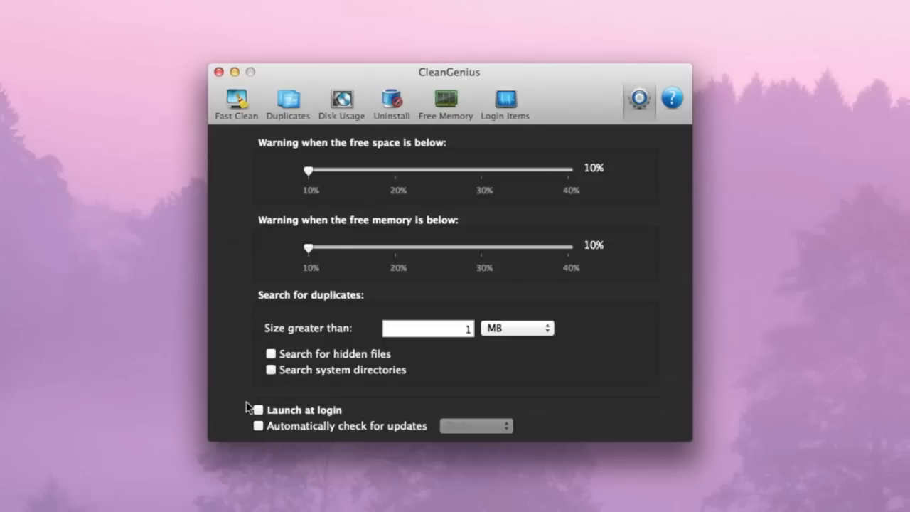
# Step: Leave Launch at login off and enable automatic update checks on a Daily frequency
pyautogui.click(270, 409)
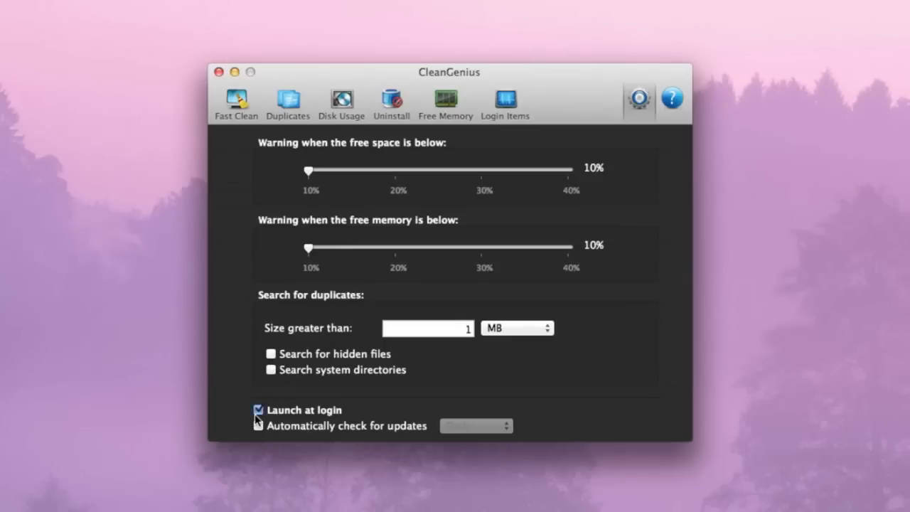
pyautogui.click(270, 410)
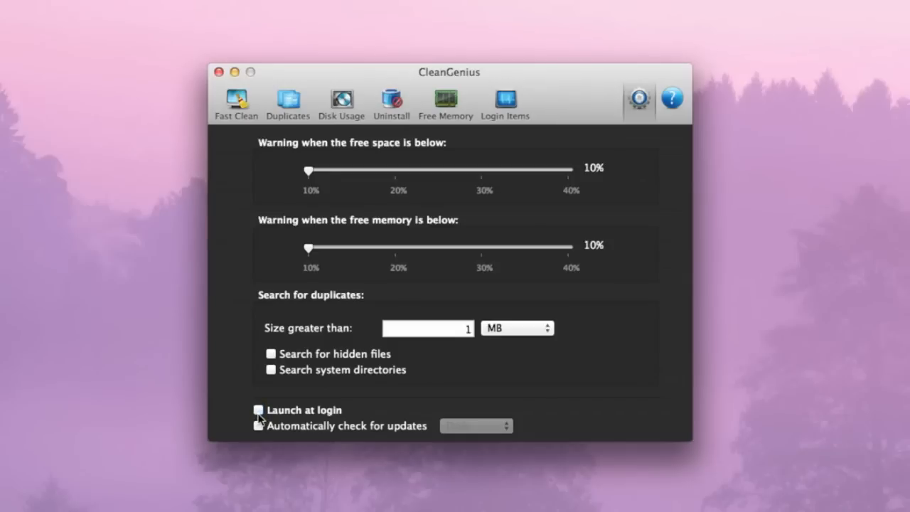
pyautogui.click(258, 427)
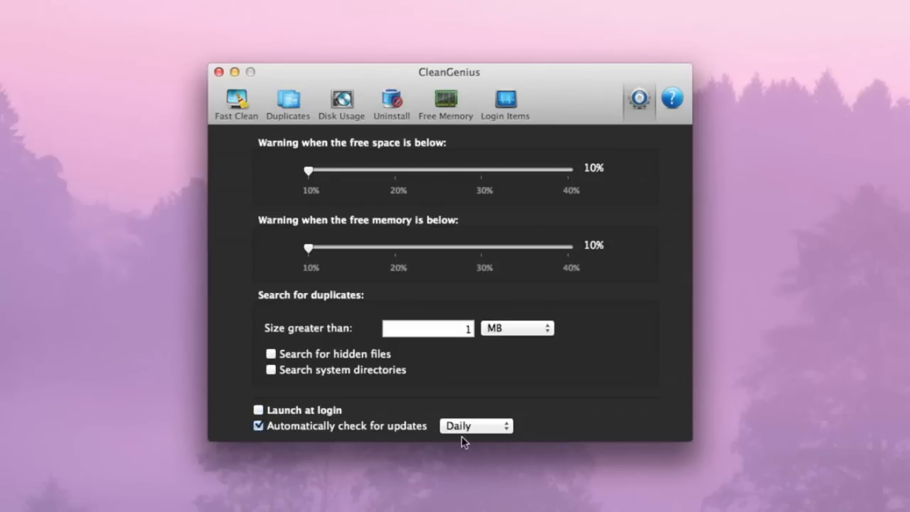
pyautogui.click(475, 425)
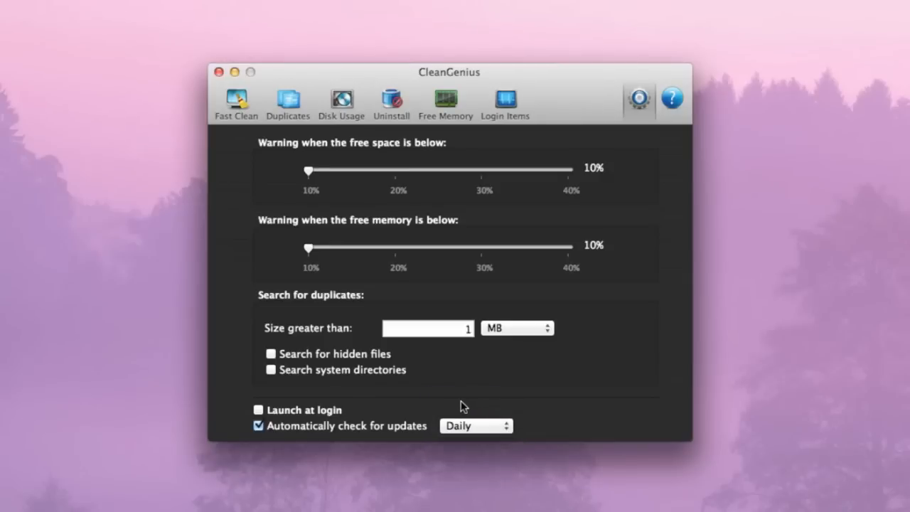
pyautogui.moveTo(547, 167)
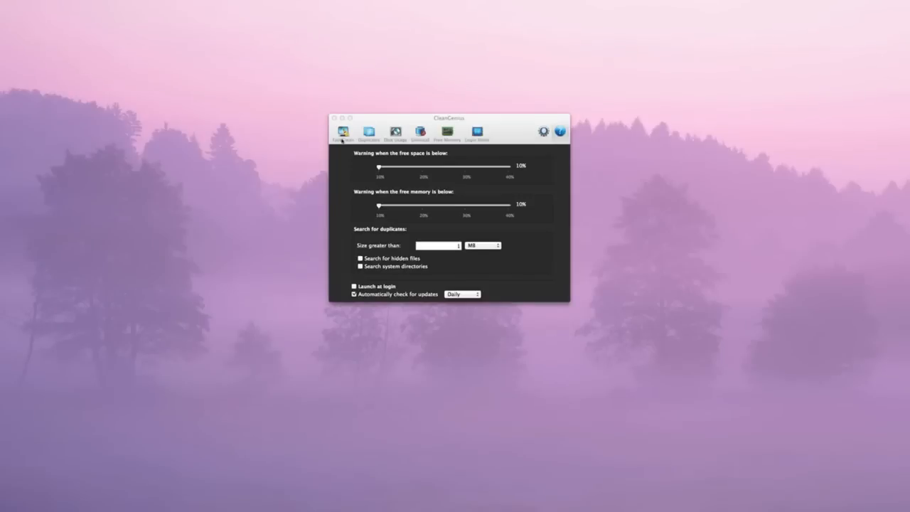
# Step: Return from Preferences to the Fast Clean view listing caches, logs, trash and downloads
pyautogui.click(293, 134)
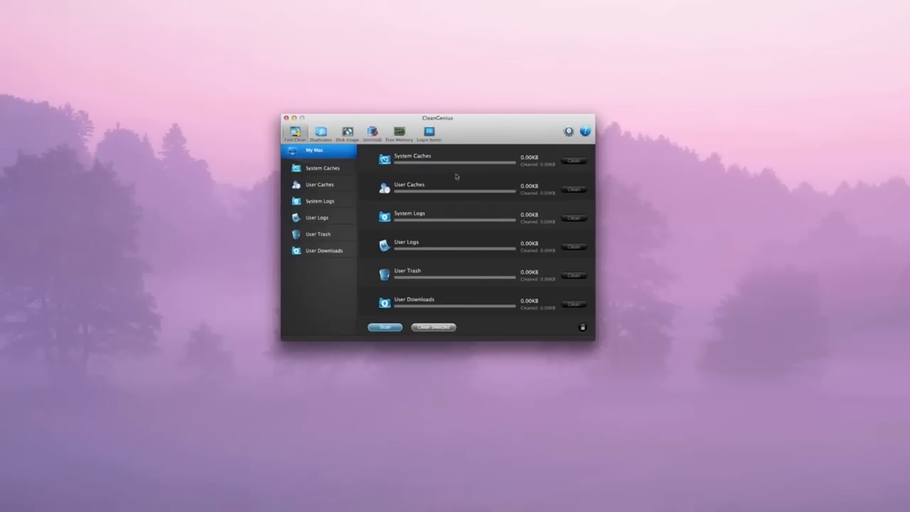
pyautogui.moveTo(321, 233)
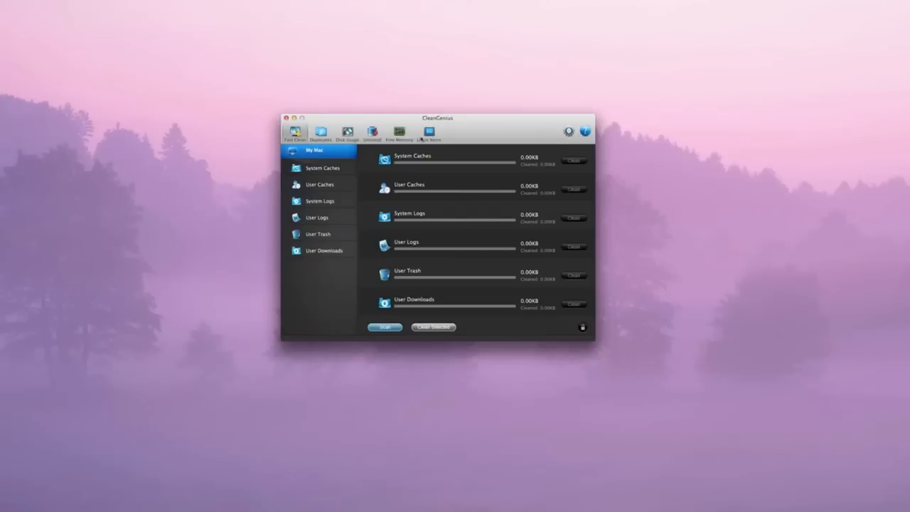
pyautogui.moveTo(538, 336)
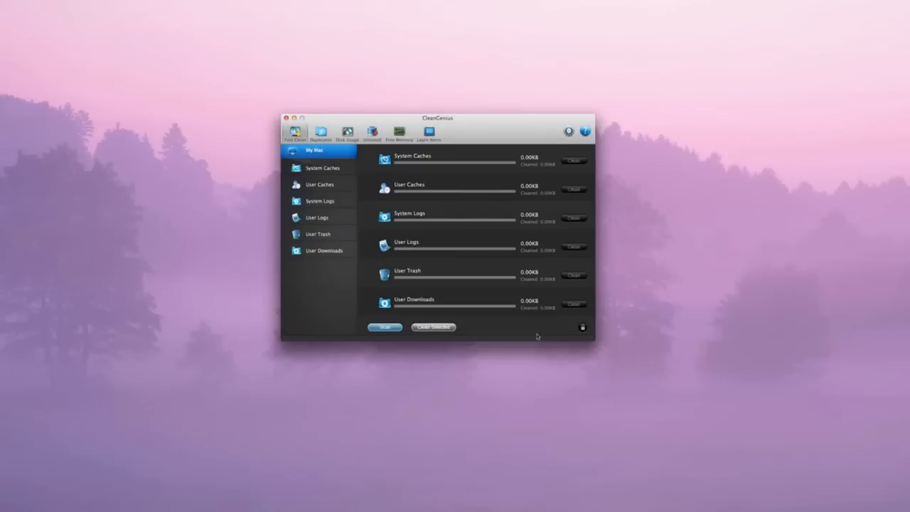
pyautogui.moveTo(560, 335)
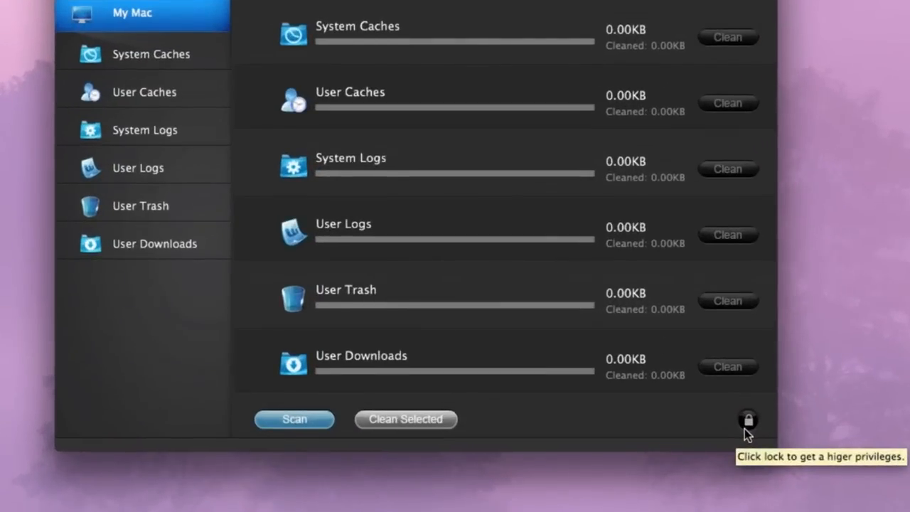
pyautogui.click(748, 418)
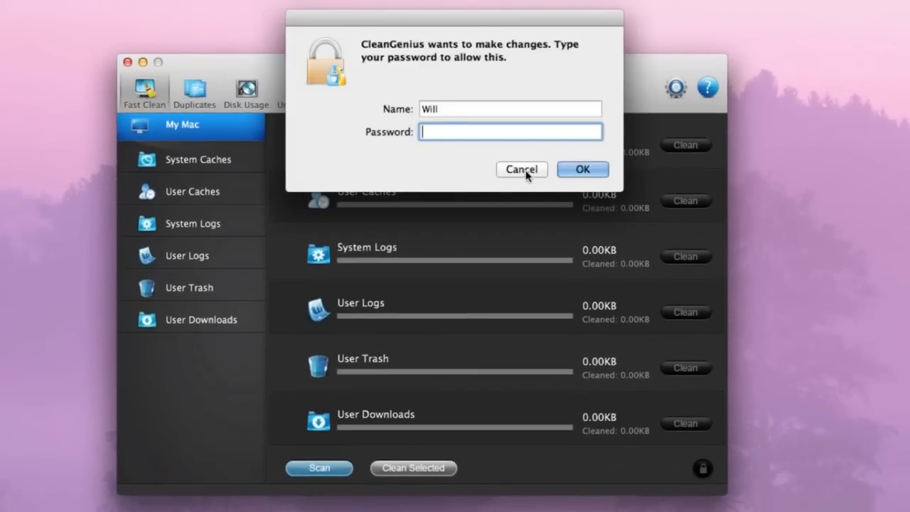
pyautogui.click(520, 169)
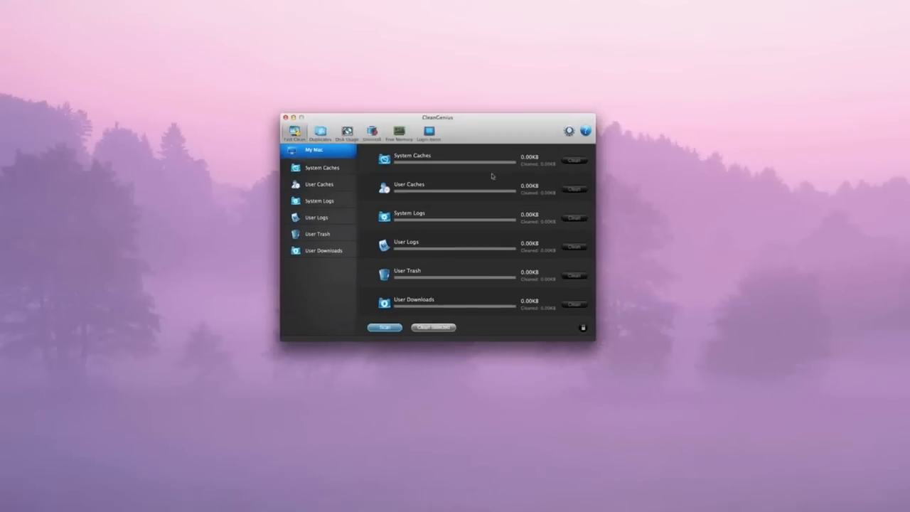
pyautogui.moveTo(515, 303)
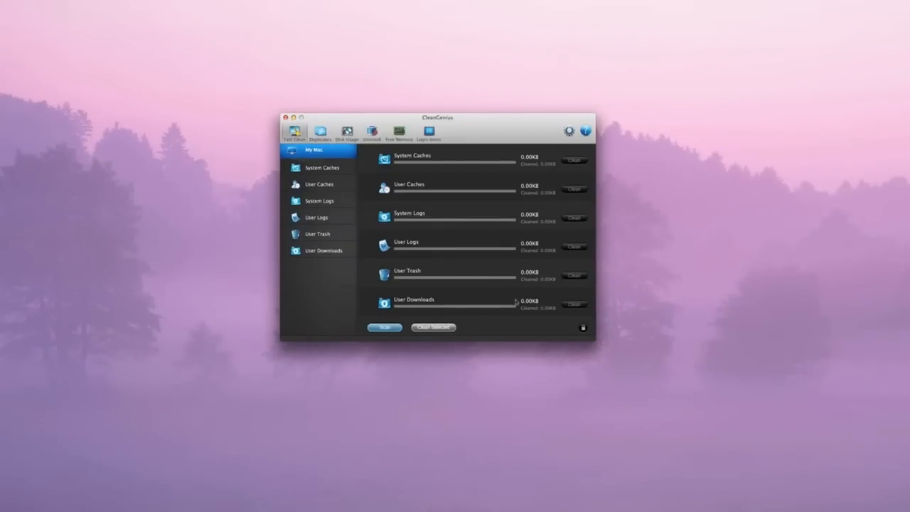
pyautogui.moveTo(557, 332)
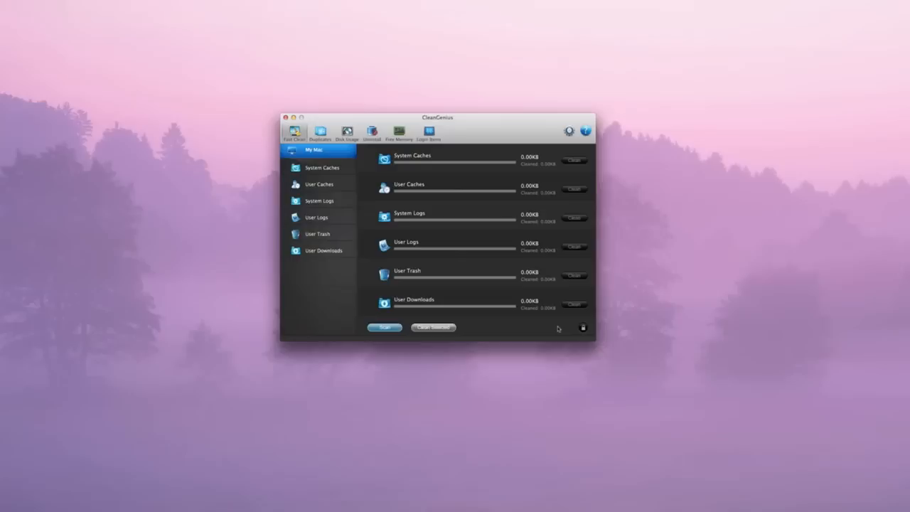
pyautogui.moveTo(574, 330)
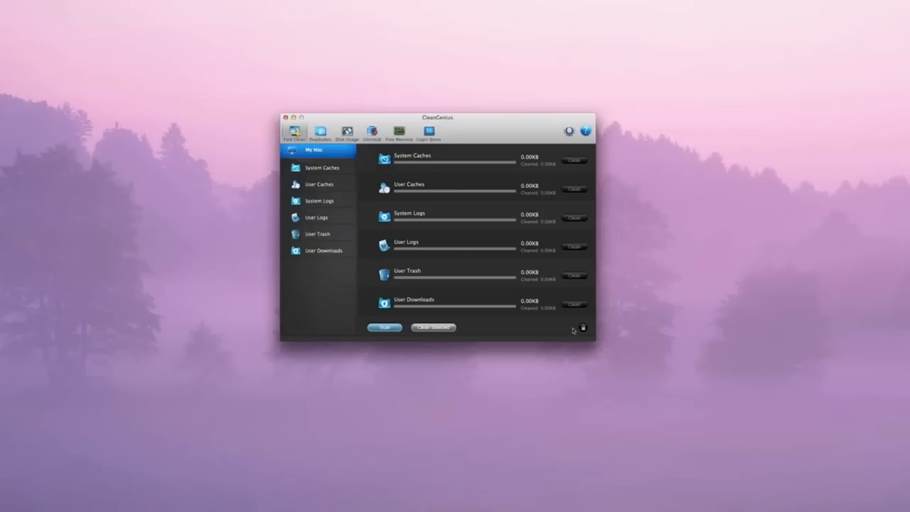
pyautogui.moveTo(520, 321)
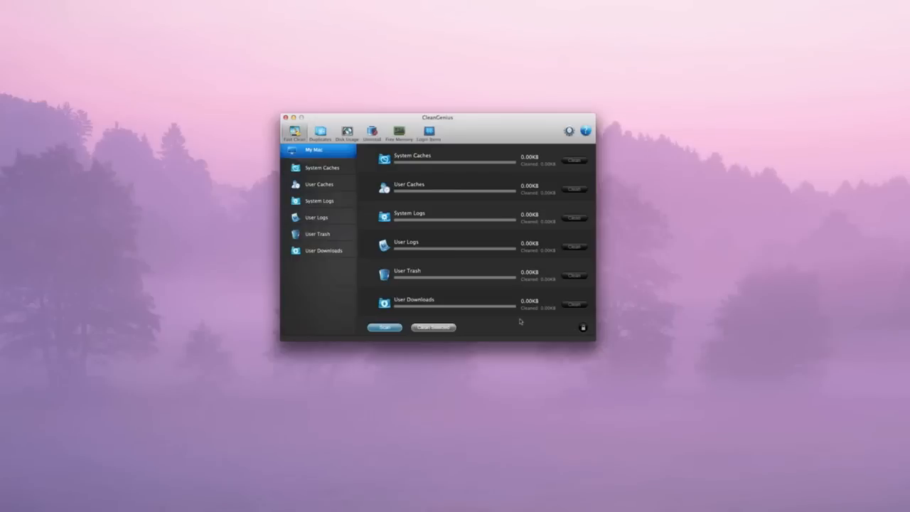
pyautogui.moveTo(519, 315)
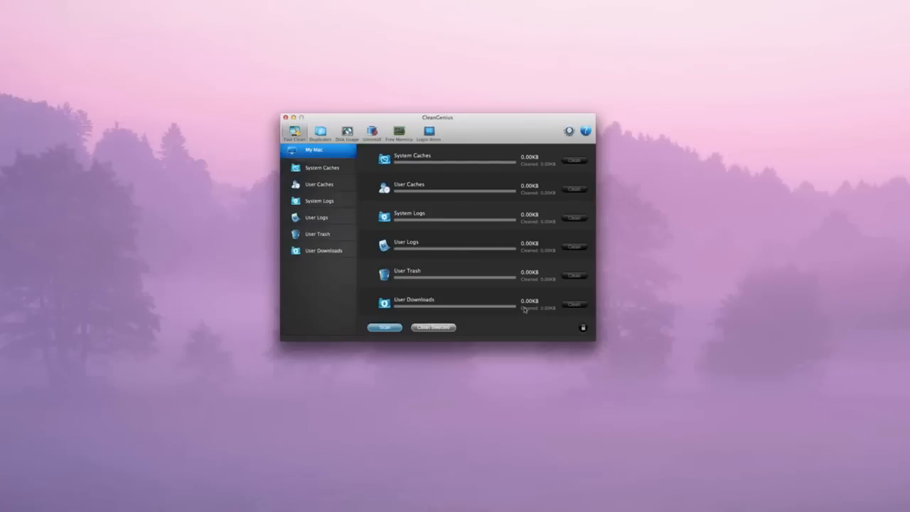
pyautogui.moveTo(472, 188)
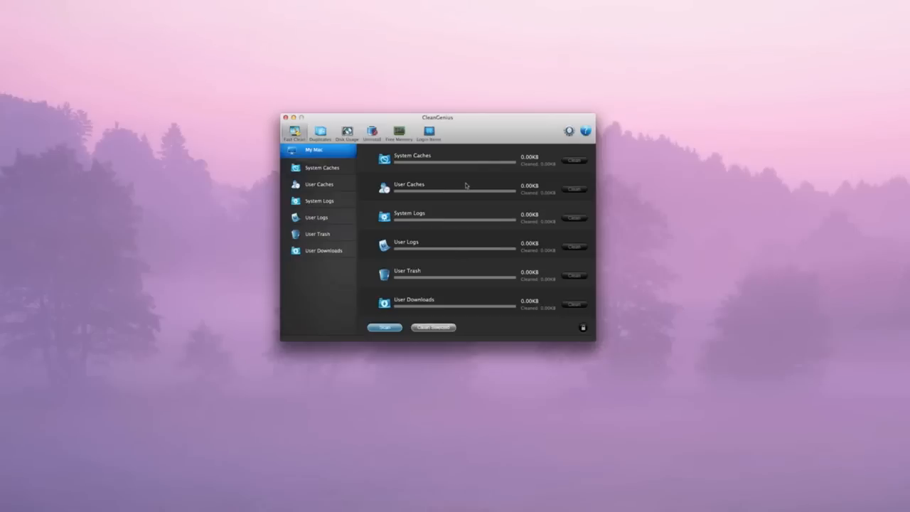
pyautogui.moveTo(455, 214)
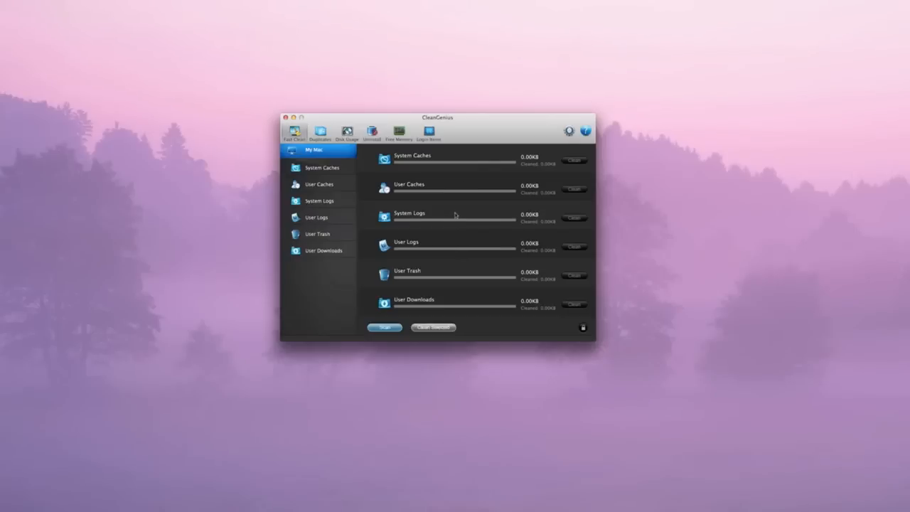